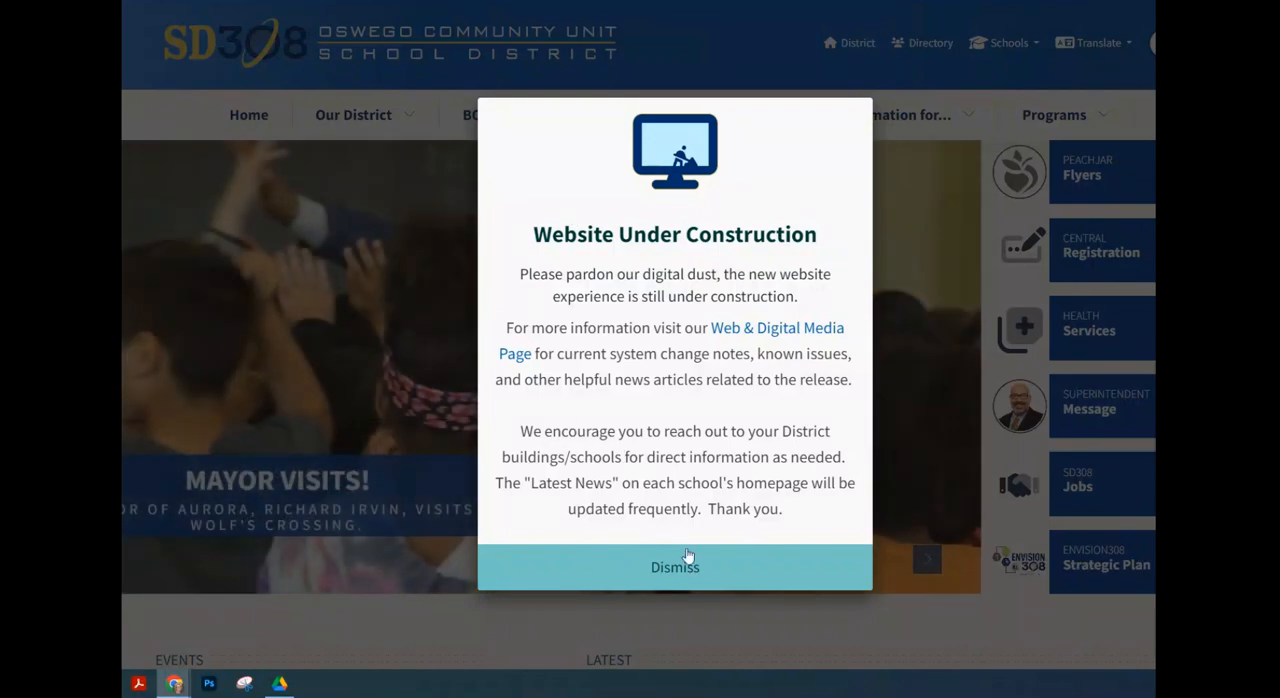
mouse_move(676, 576)
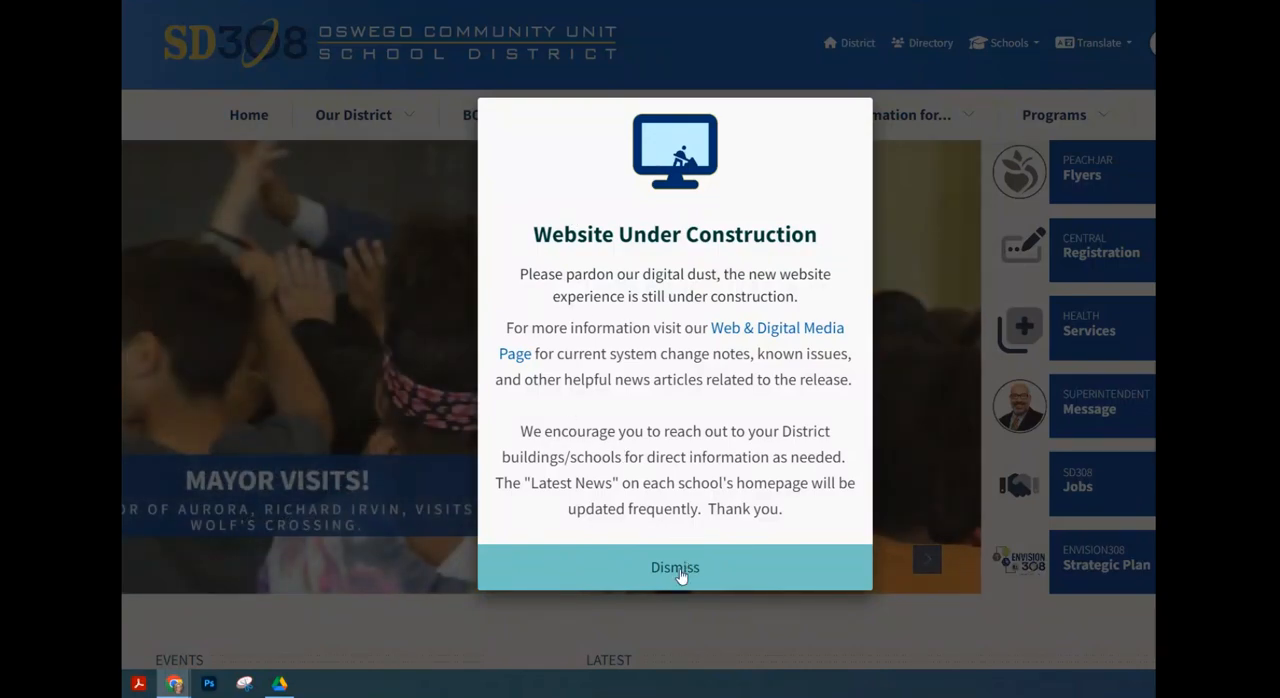
Step: Dismiss the Website Under Construction notice and scroll down the SD308 homepage
left_click(674, 568)
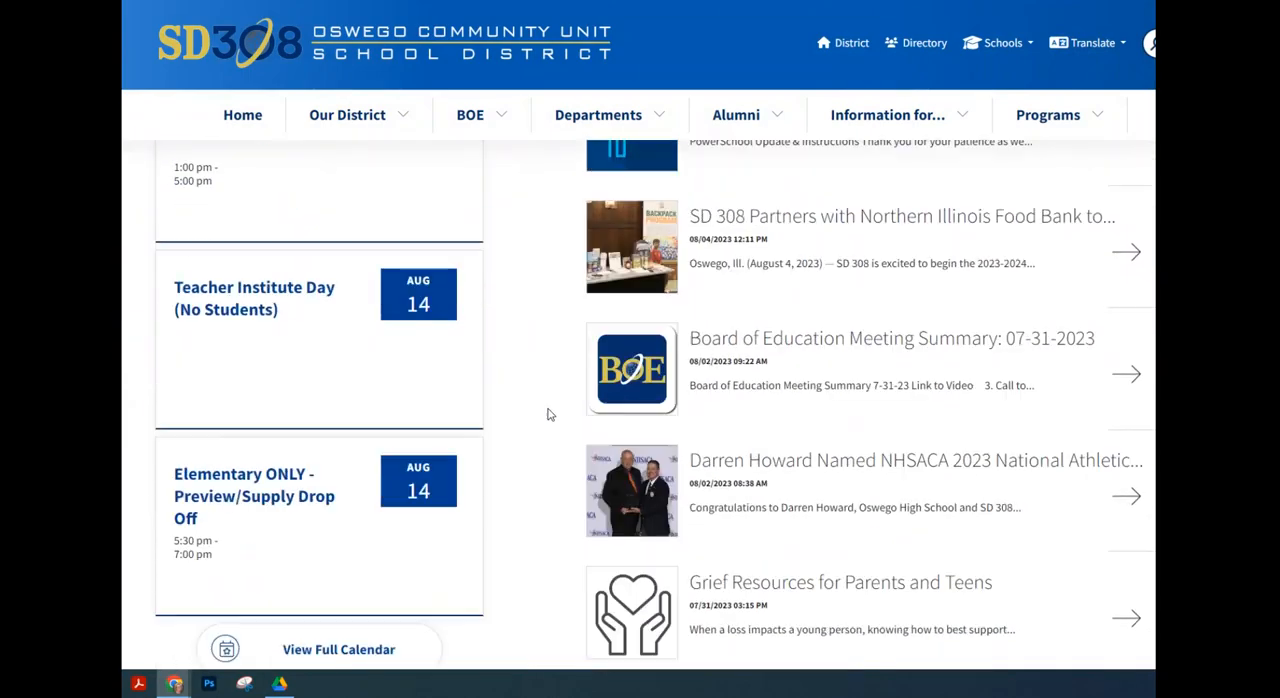
scroll("down", 3)
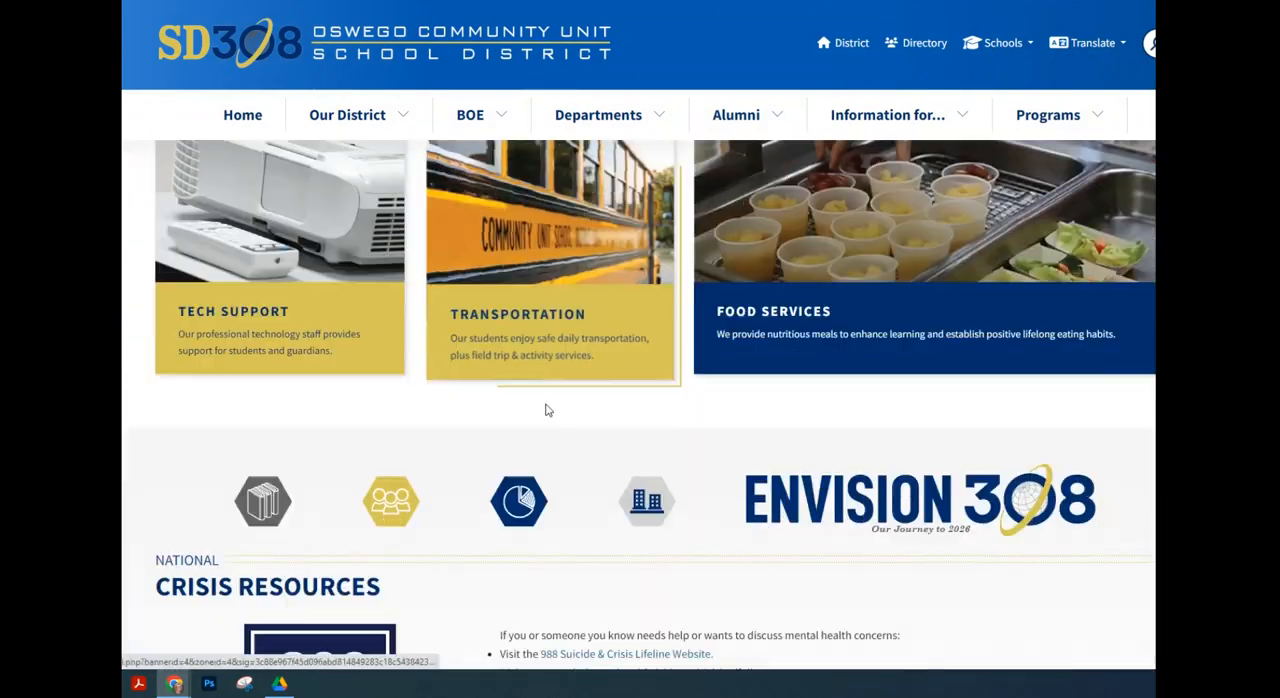
scroll("down", 3)
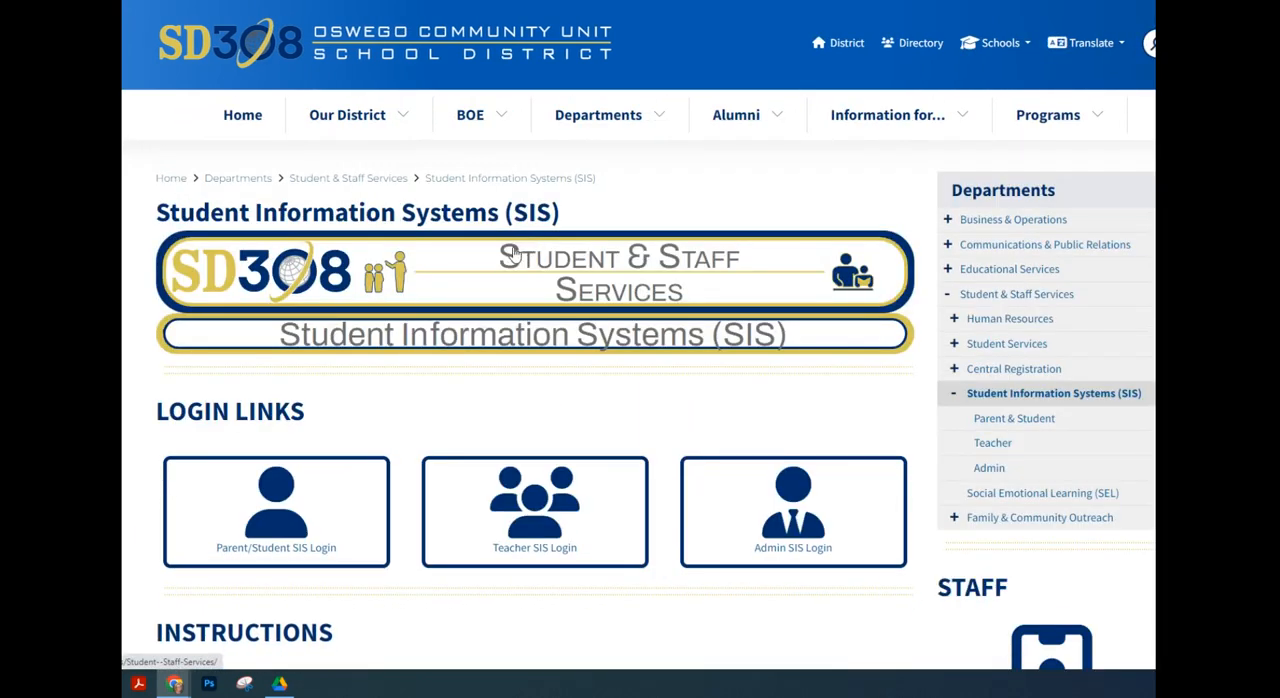
mouse_move(644, 260)
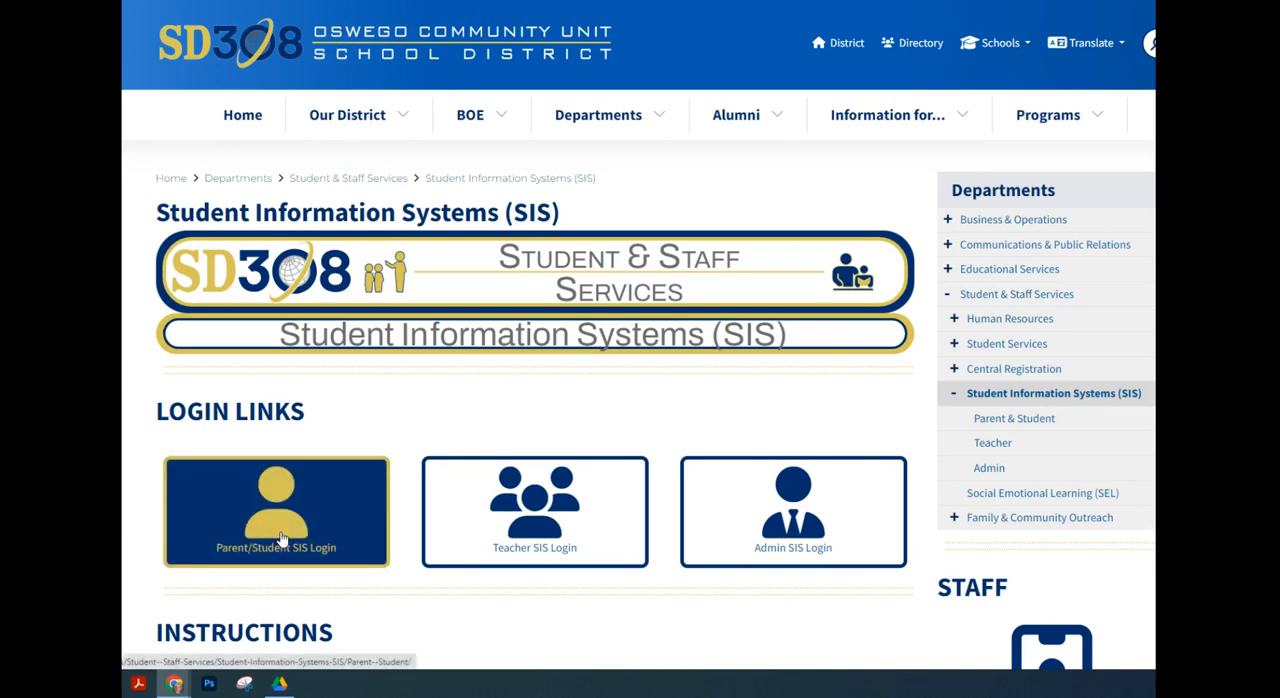
Step: Go to Parent/Student SIS Login and choose 'Forgot Username or Password?'
left_click(276, 512)
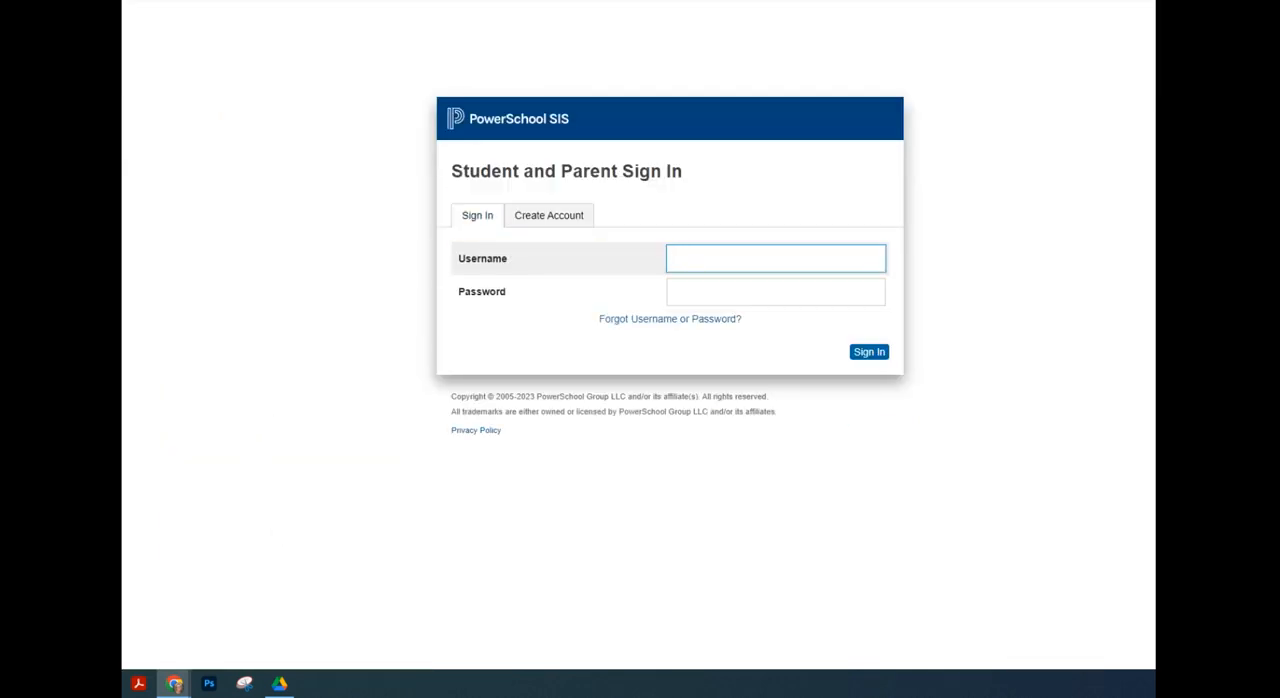
mouse_move(670, 320)
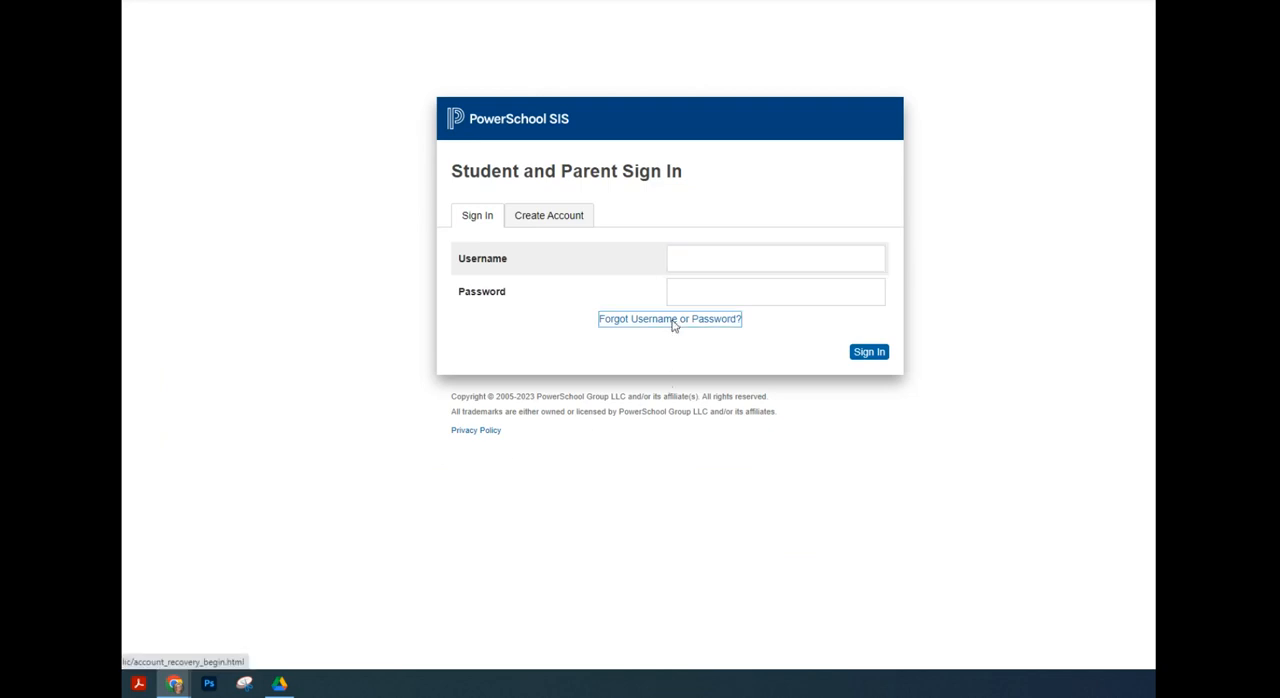
left_click(668, 318)
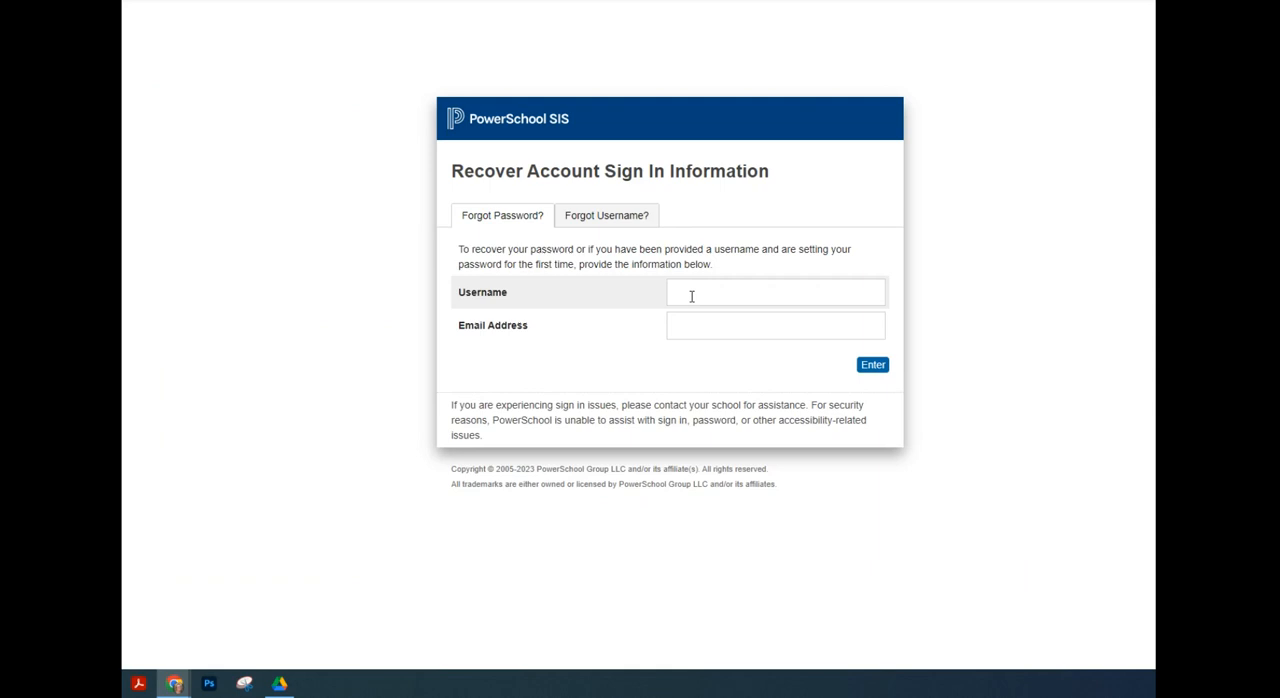
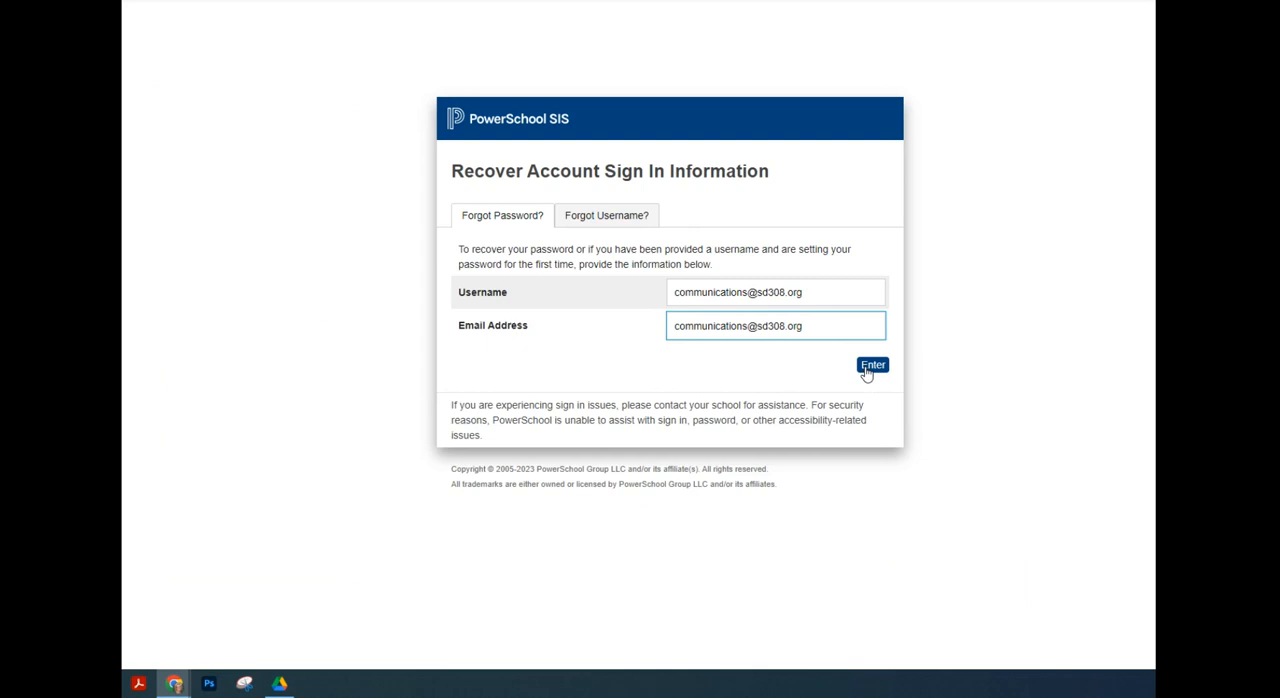
Step: Enter the username and email on Forgot Password? and send the recovery request
left_click(872, 364)
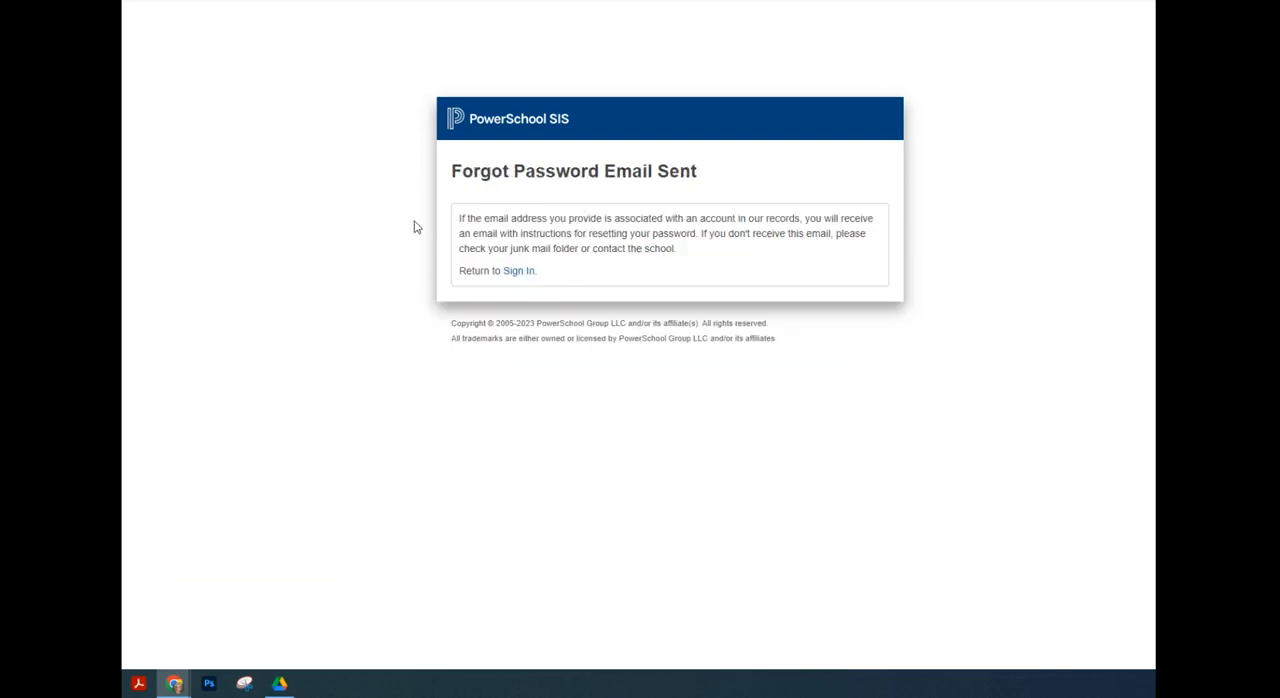
mouse_move(636, 232)
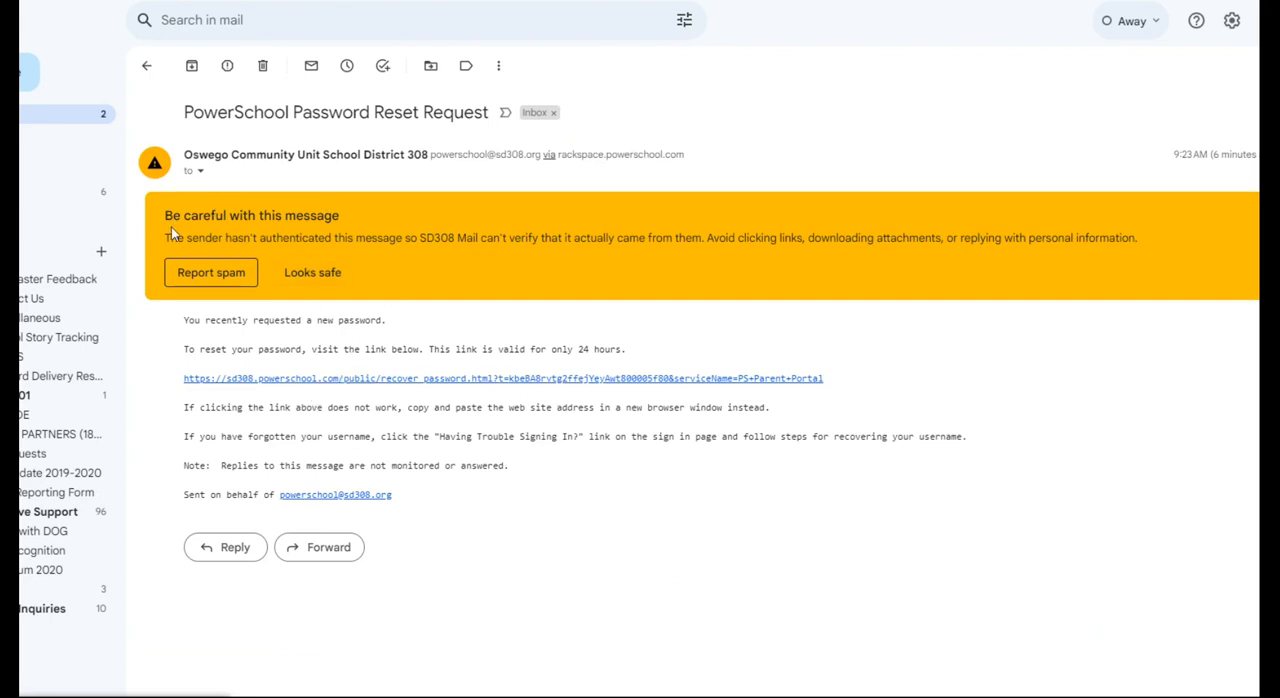
mouse_move(600, 256)
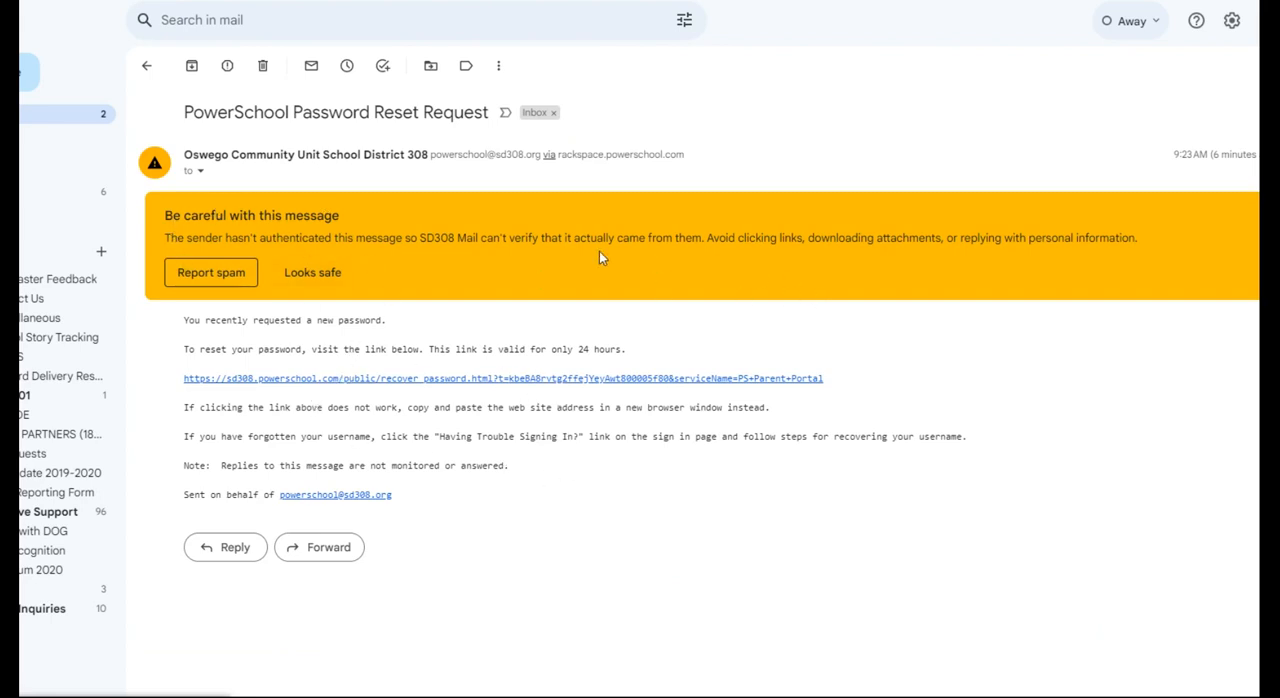
mouse_move(444, 206)
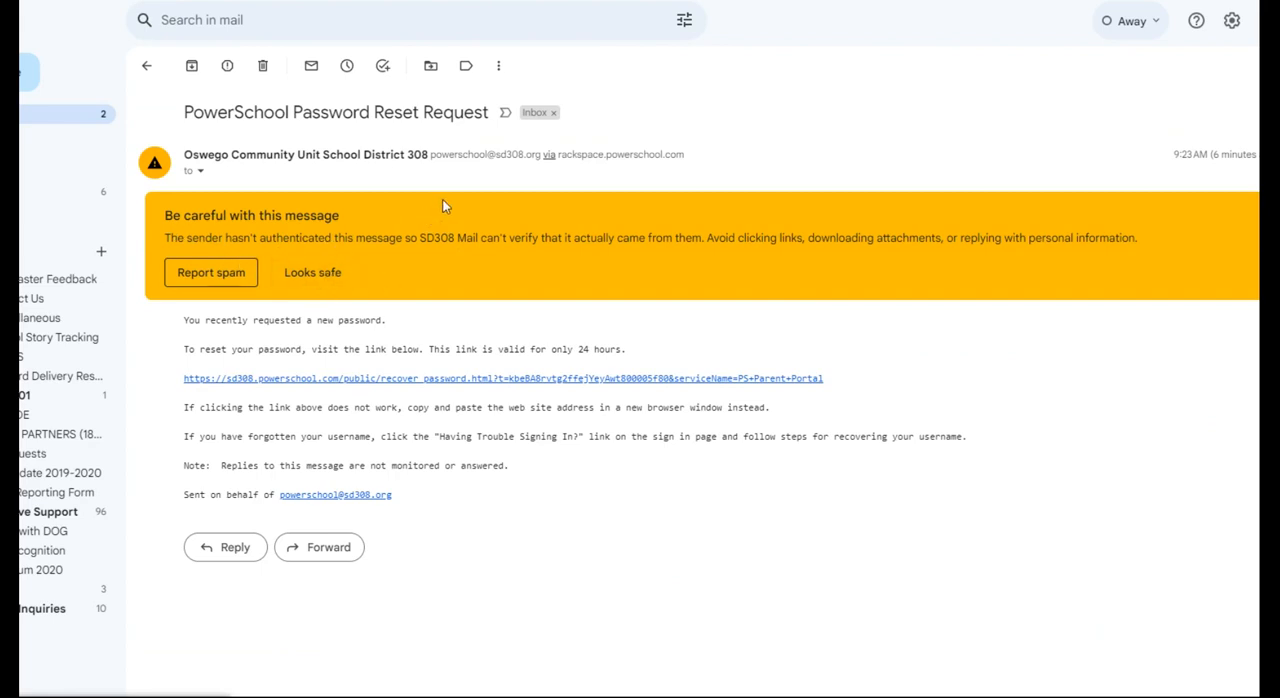
mouse_move(608, 158)
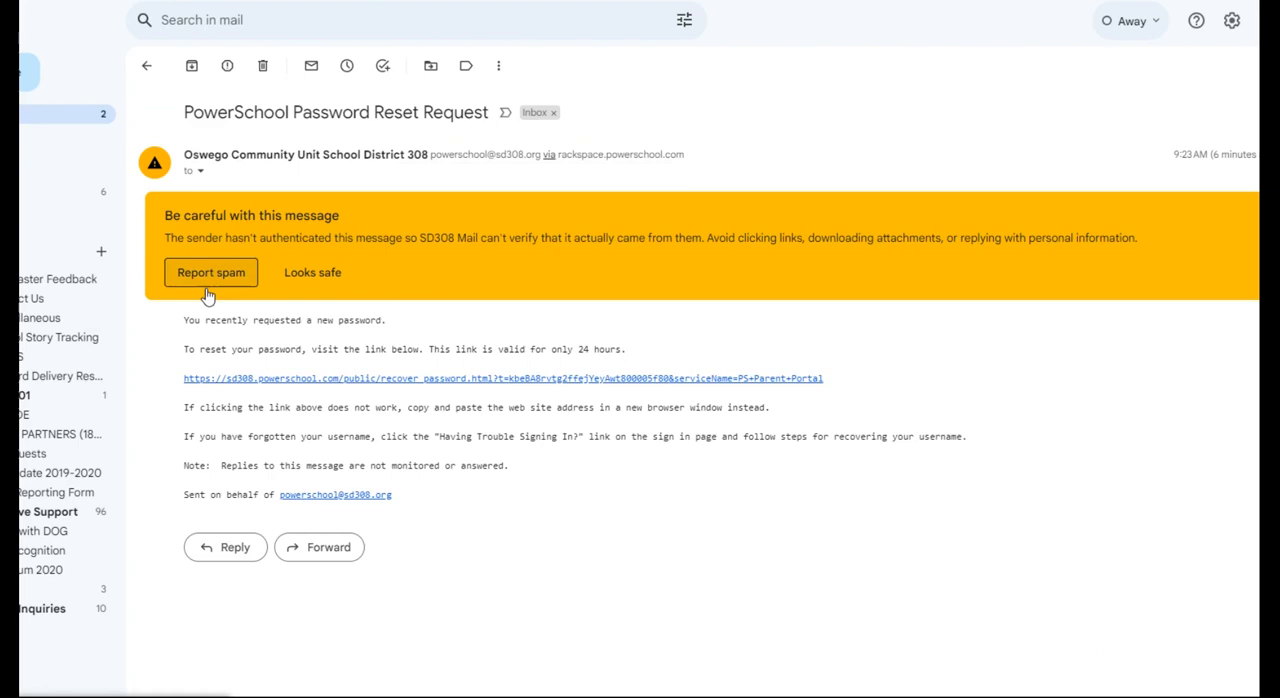
mouse_move(256, 388)
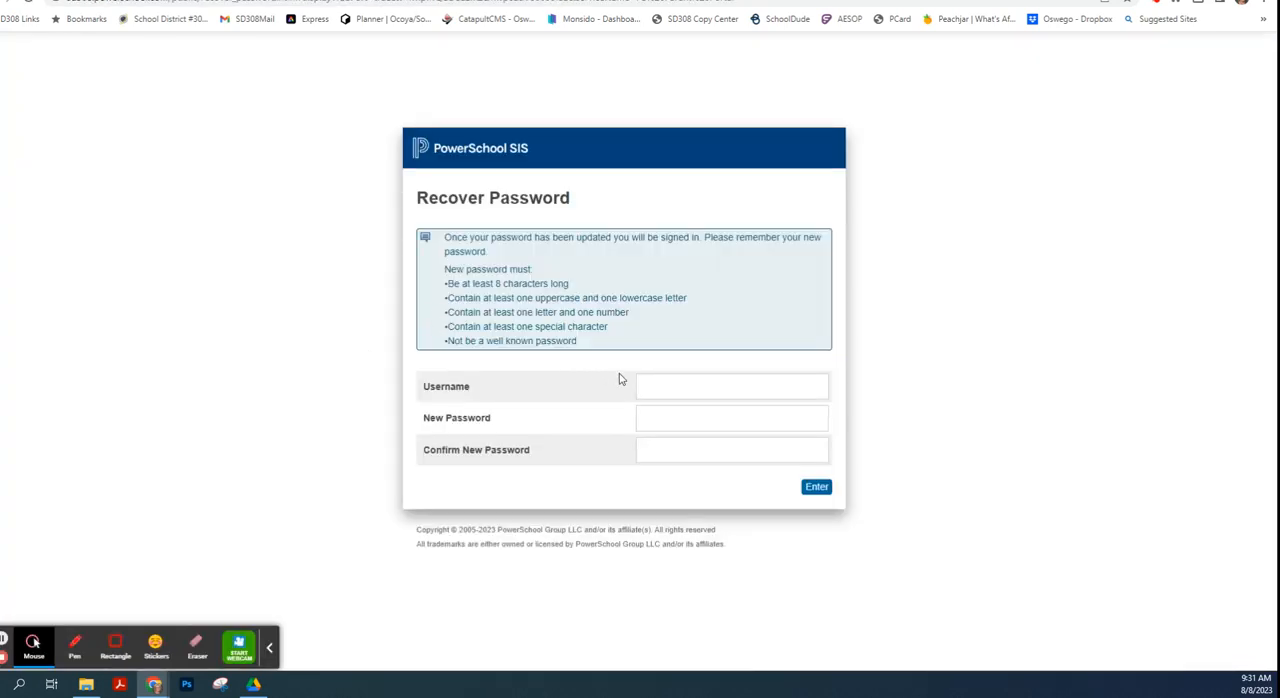
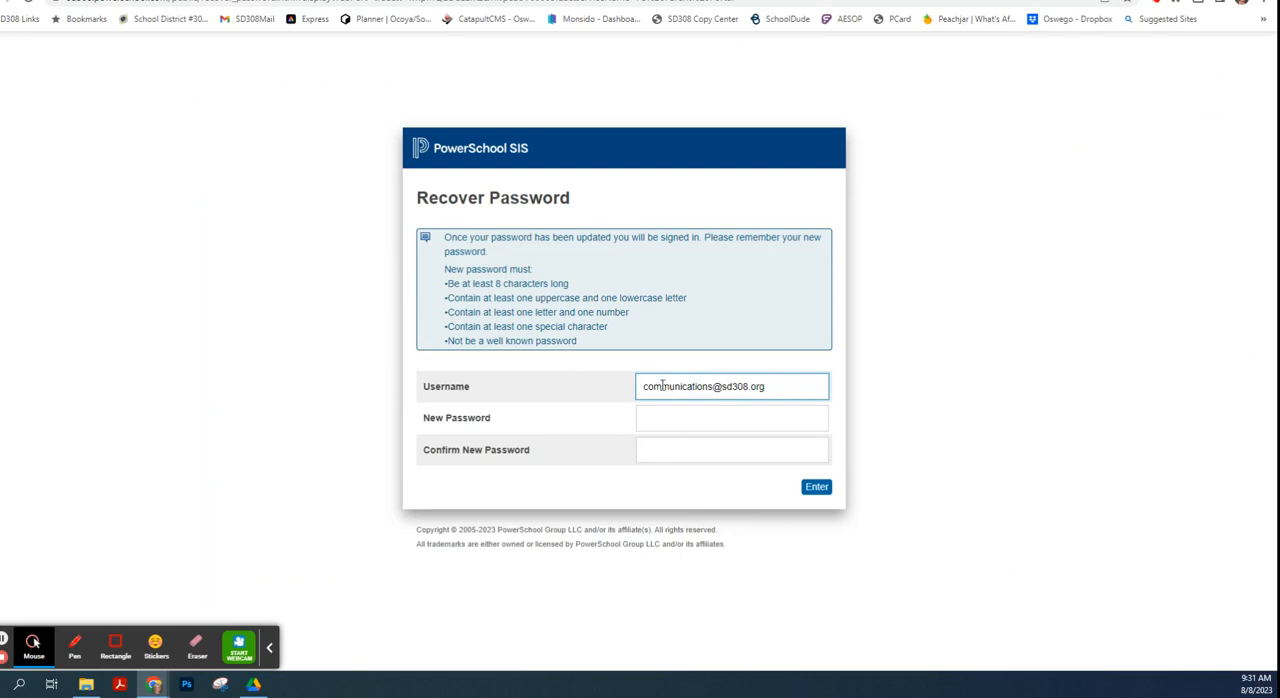
left_click(732, 416)
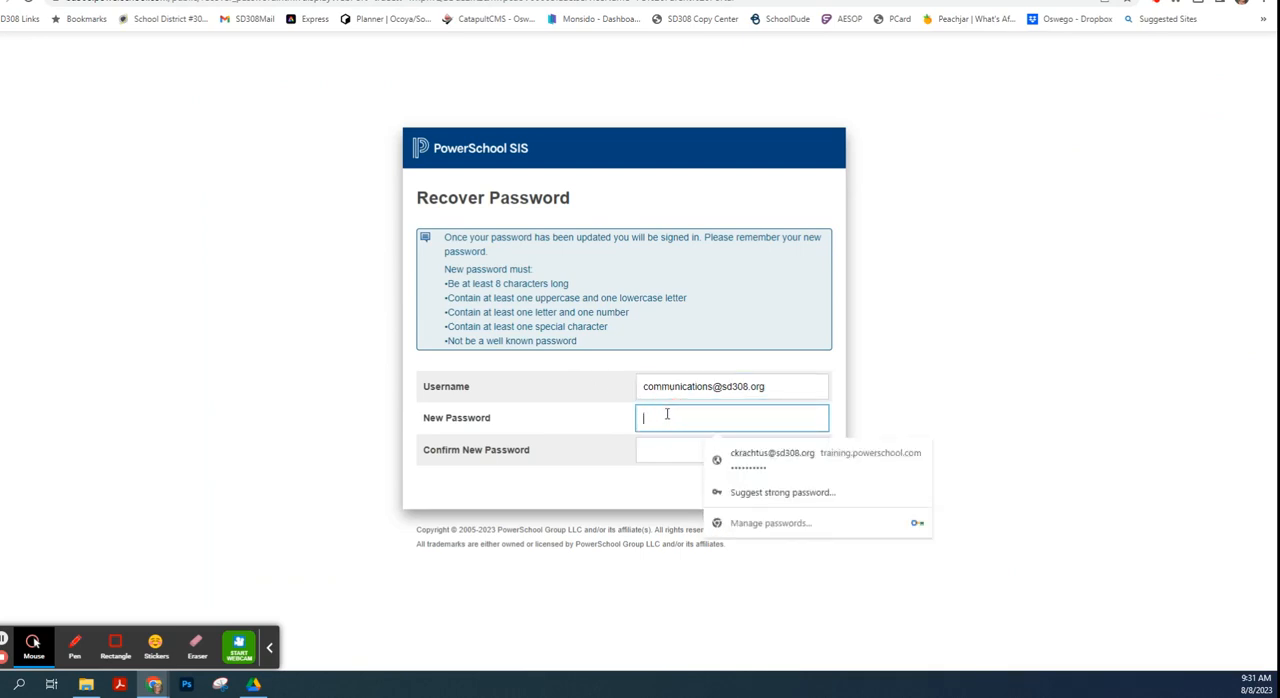
type("password")
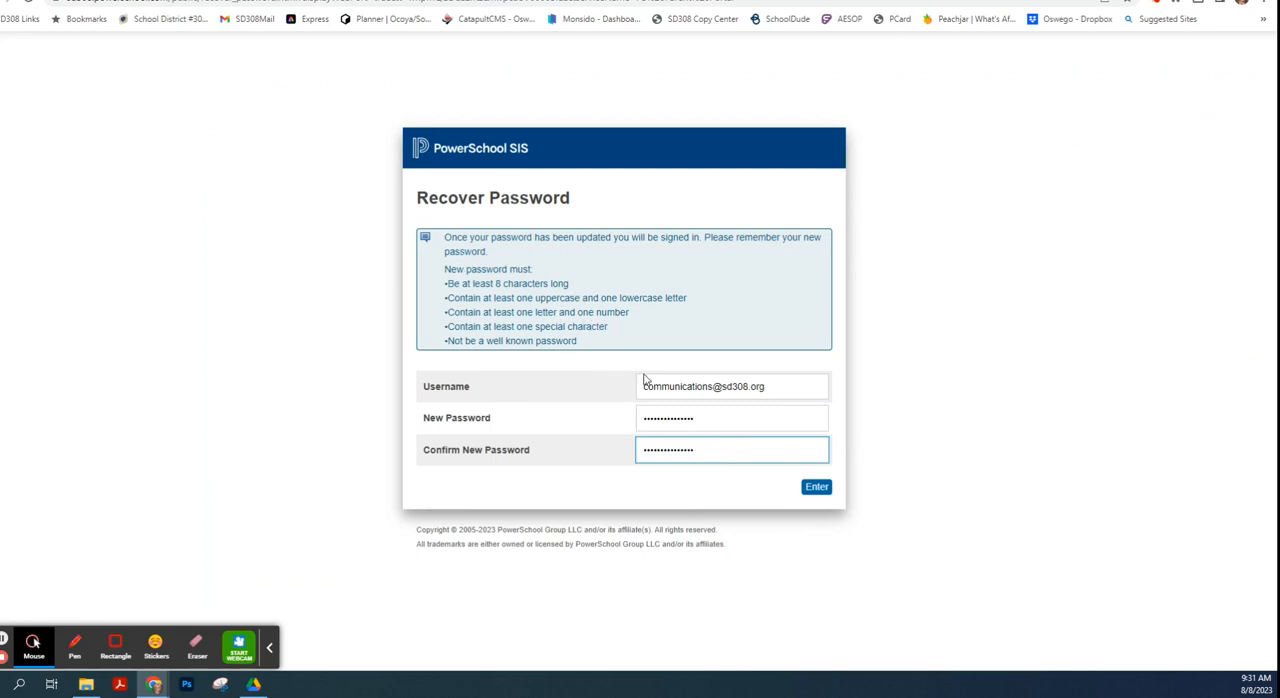
left_click(732, 418)
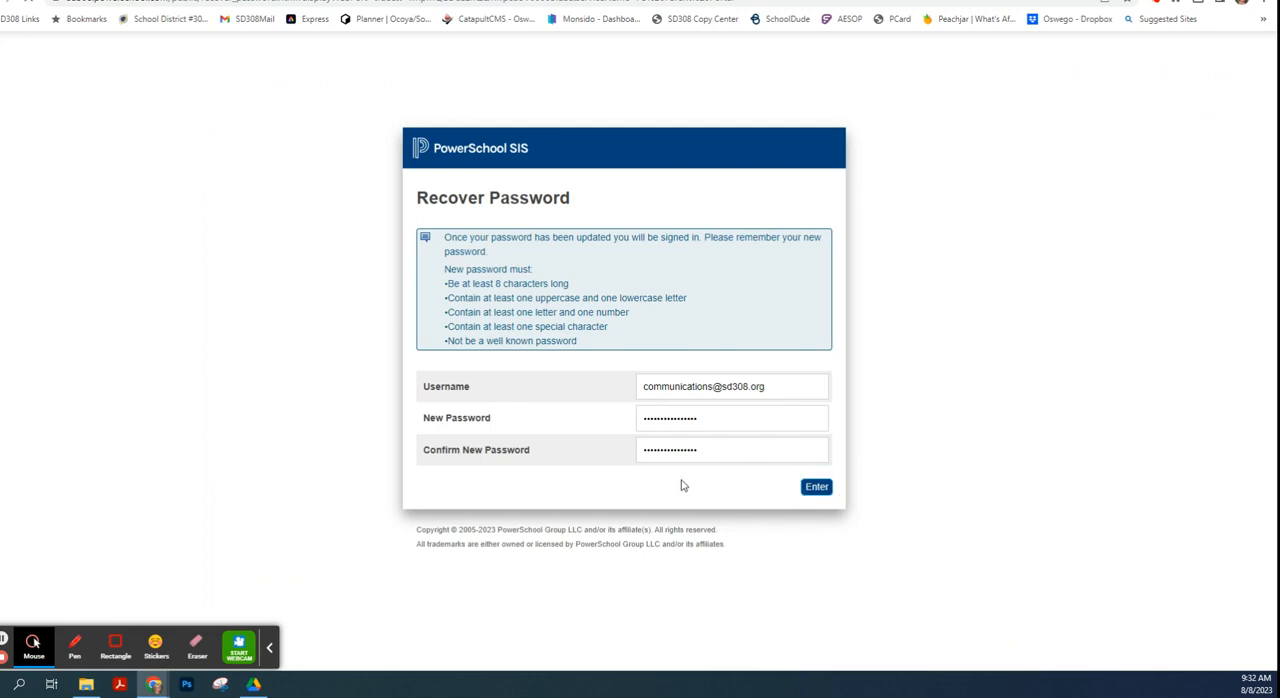
mouse_move(468, 464)
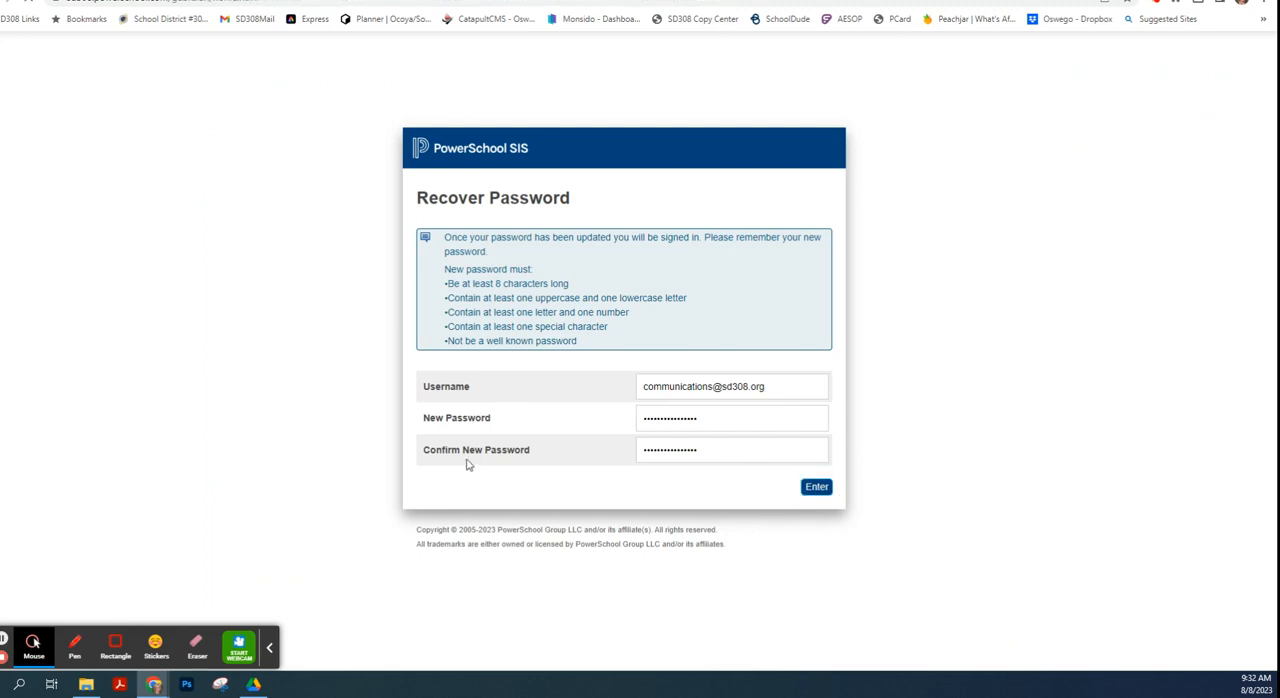
left_click(816, 488)
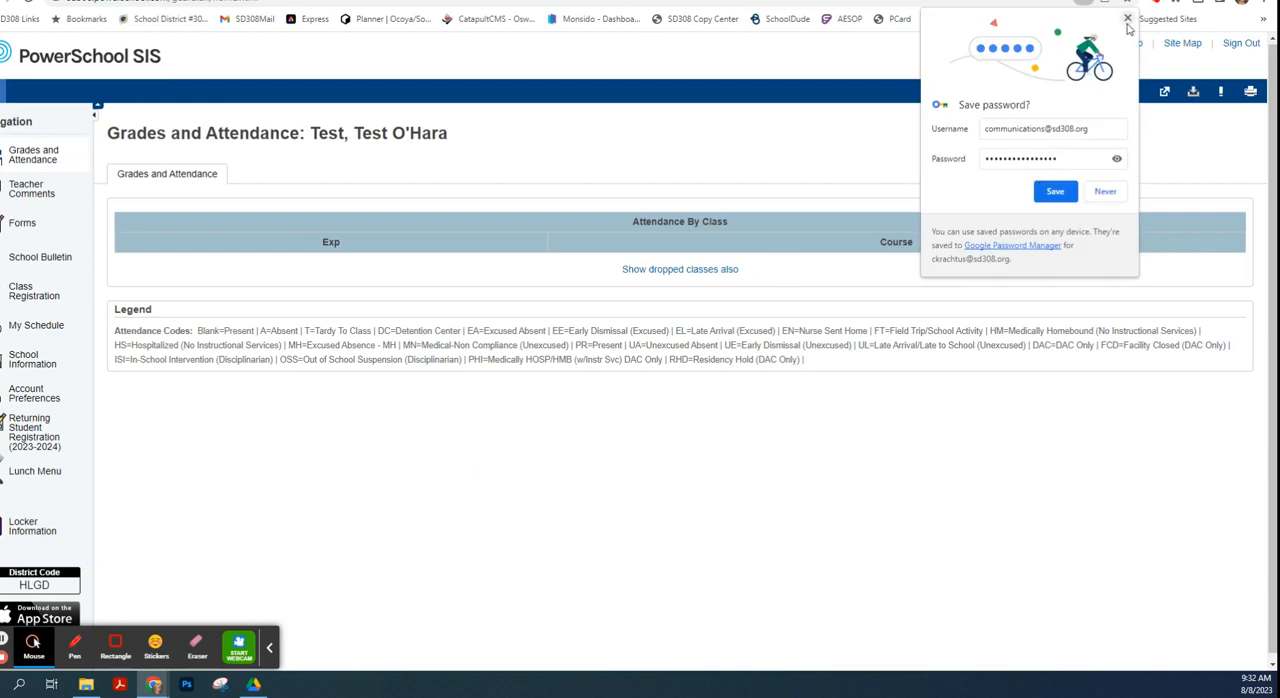
Step: Dismiss the browser's Save password offer on the Grades and Attendance page
left_click(1128, 20)
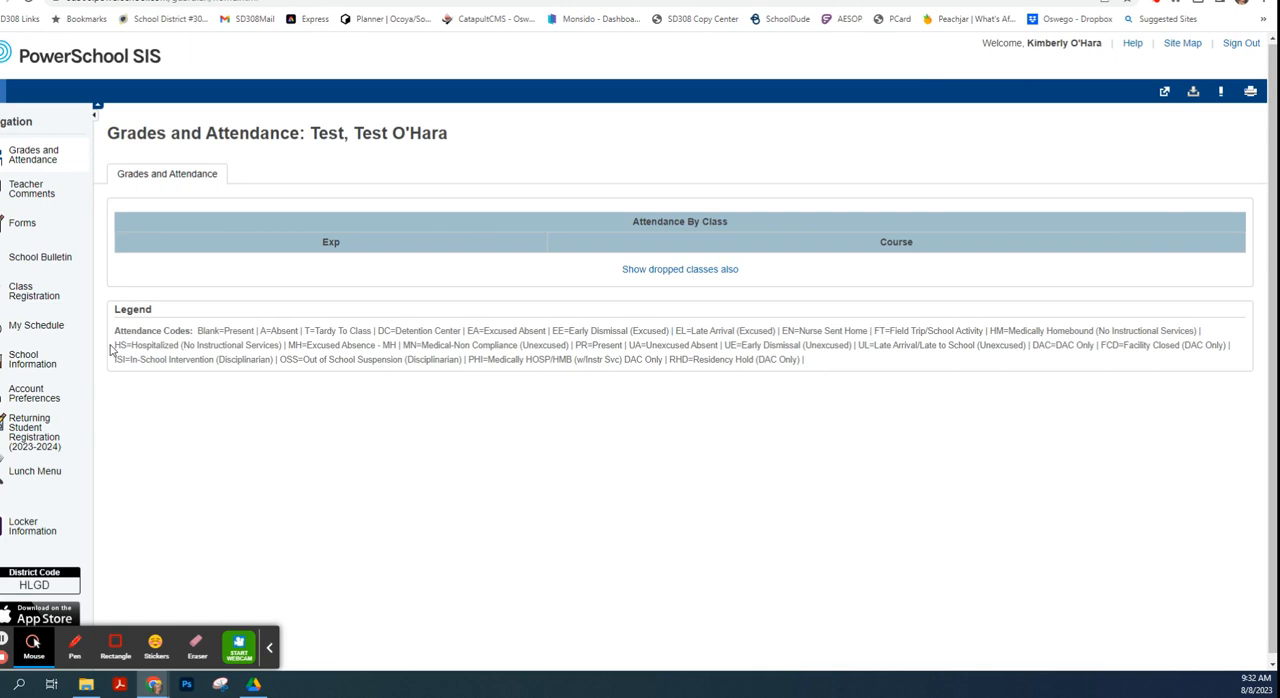
mouse_move(156, 400)
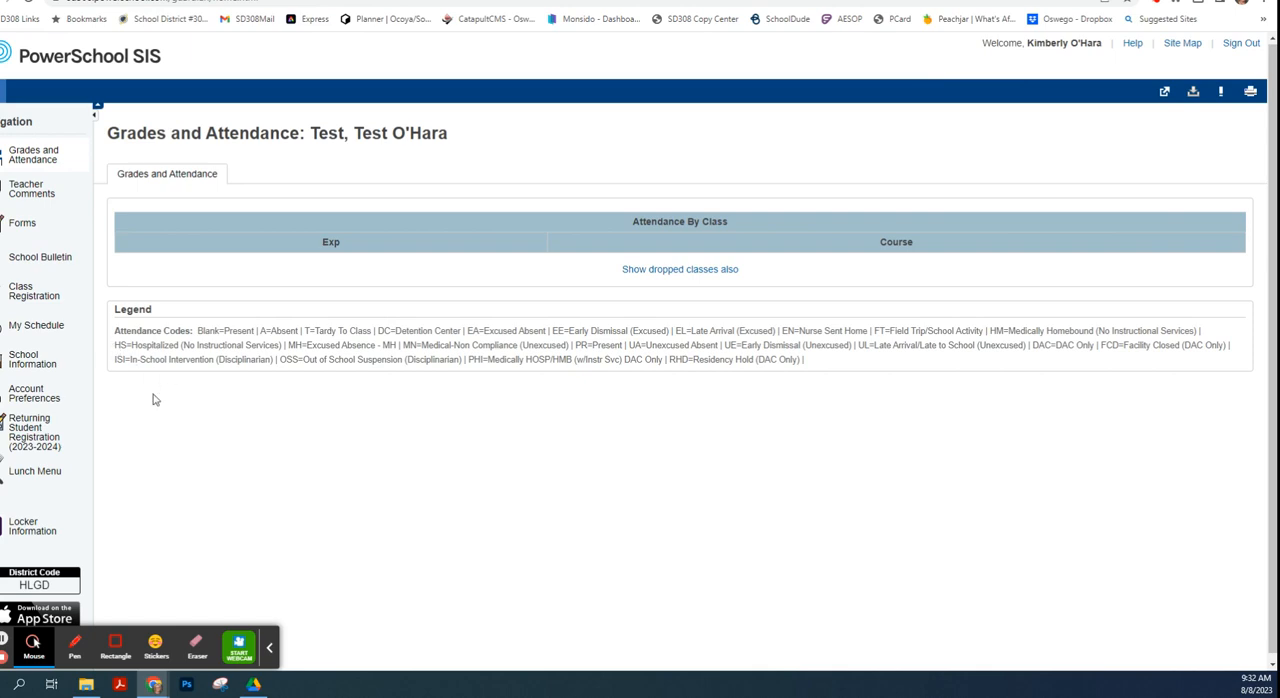